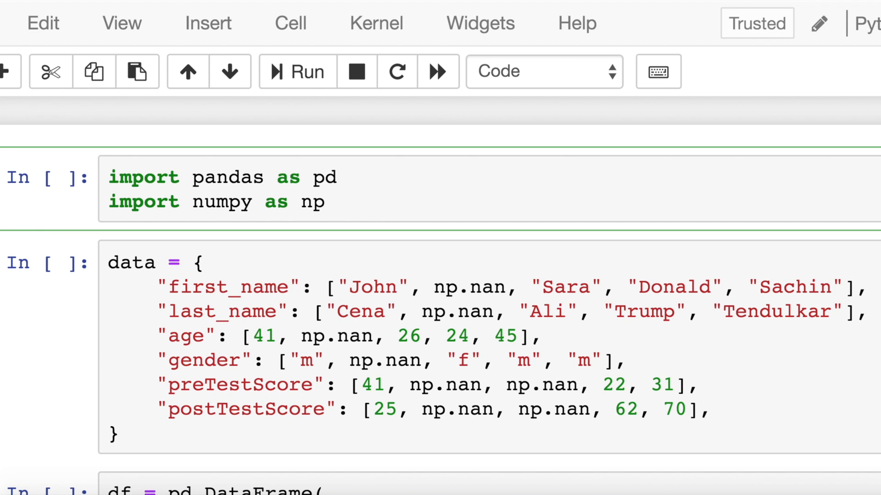
- Run the pandas/numpy imports and build df, a five-row table with row 1 entirely NaN
{"action": "left_click", "coordinate": [323, 201]}
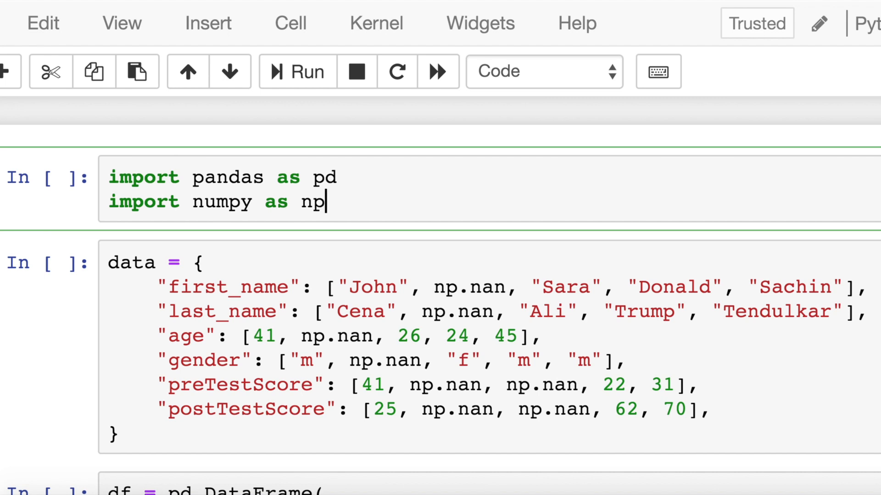
{"action": "scroll", "scroll_direction": "down", "scroll_amount": 3}
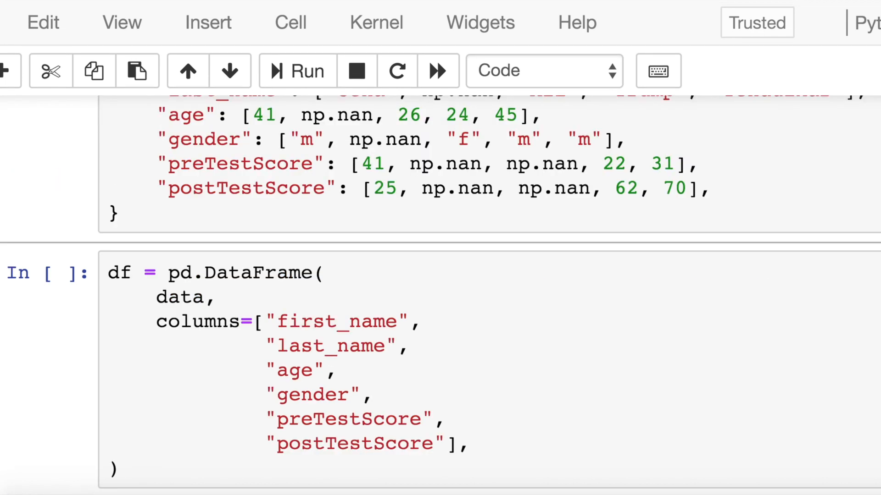
{"action": "scroll", "scroll_direction": "down", "scroll_amount": 3}
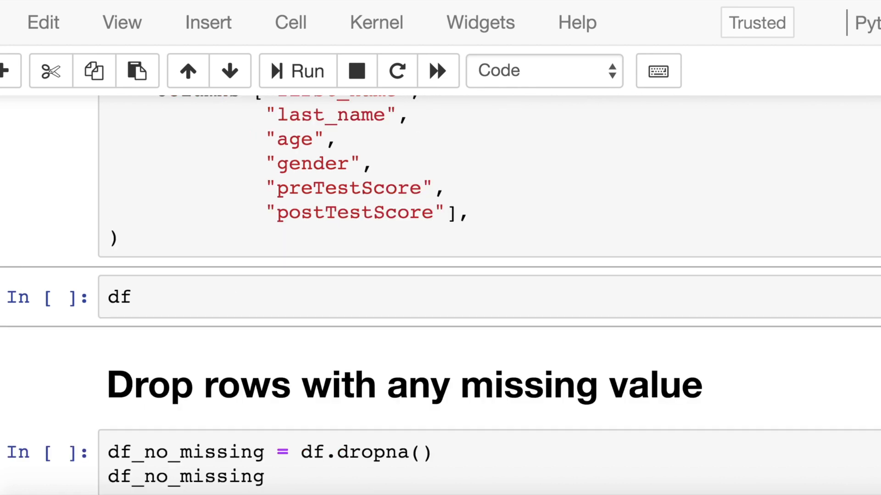
{"action": "left_click", "coordinate": [296, 71]}
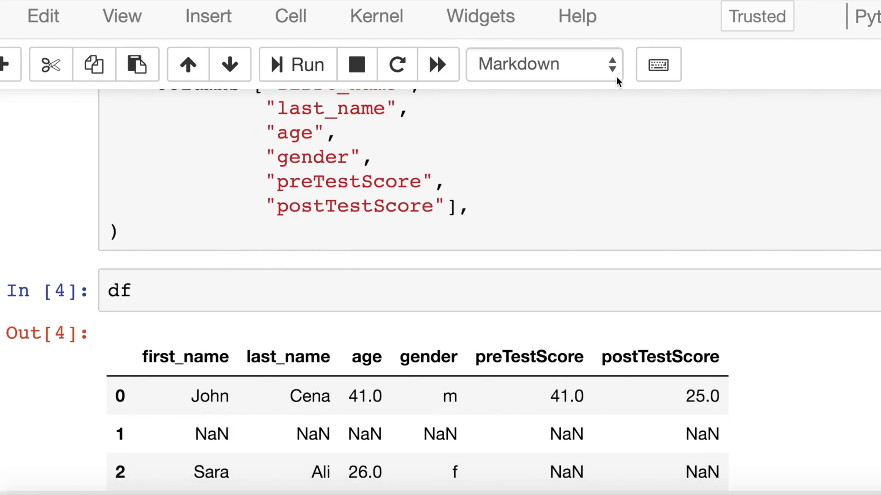
{"action": "scroll", "scroll_direction": "down", "scroll_amount": 3}
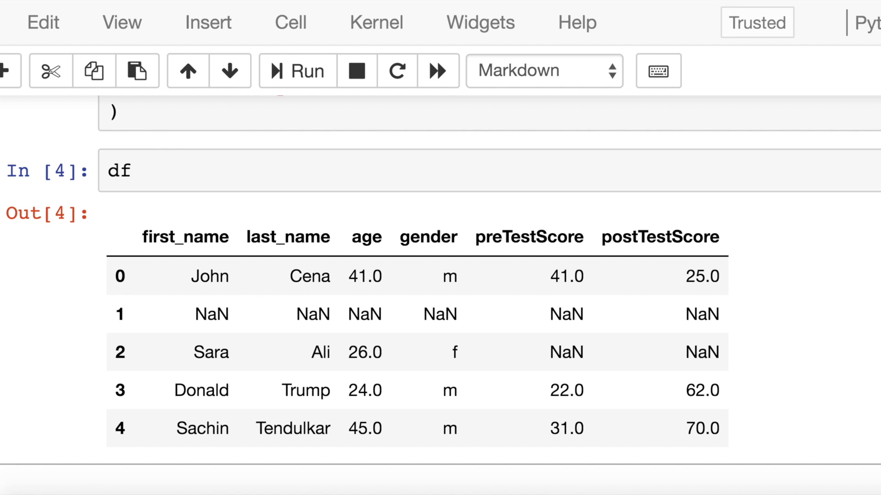
{"action": "scroll", "scroll_direction": "up", "scroll_amount": 3}
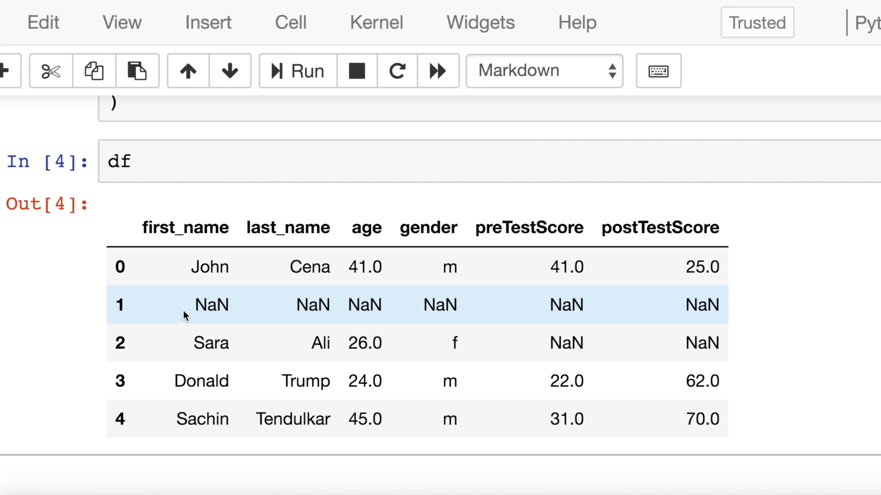
{"action": "mouse_move", "coordinate": [193, 365]}
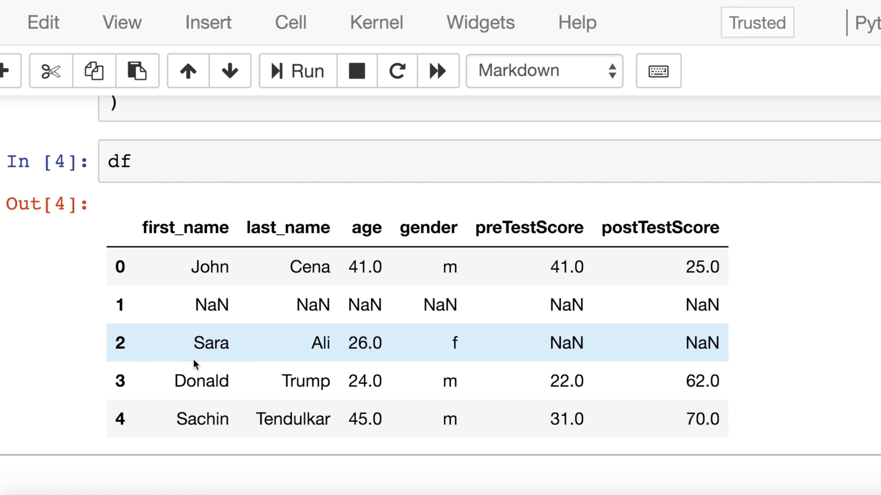
{"action": "scroll", "scroll_direction": "down", "scroll_amount": 3}
{"action": "type", "text": "df_no_missing"}
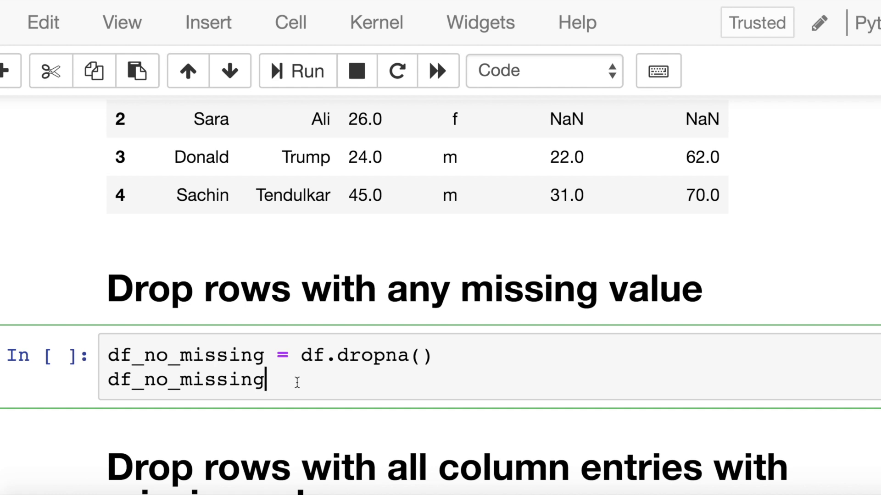
- Run df.dropna() so df_no_missing keeps only rows 0, 3 and 4
{"action": "left_click", "coordinate": [297, 71]}
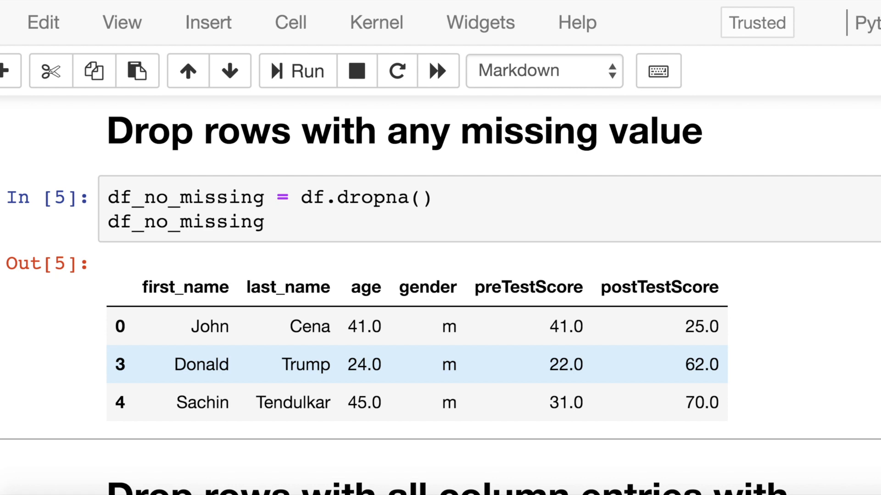
{"action": "scroll", "scroll_direction": "down", "scroll_amount": 3}
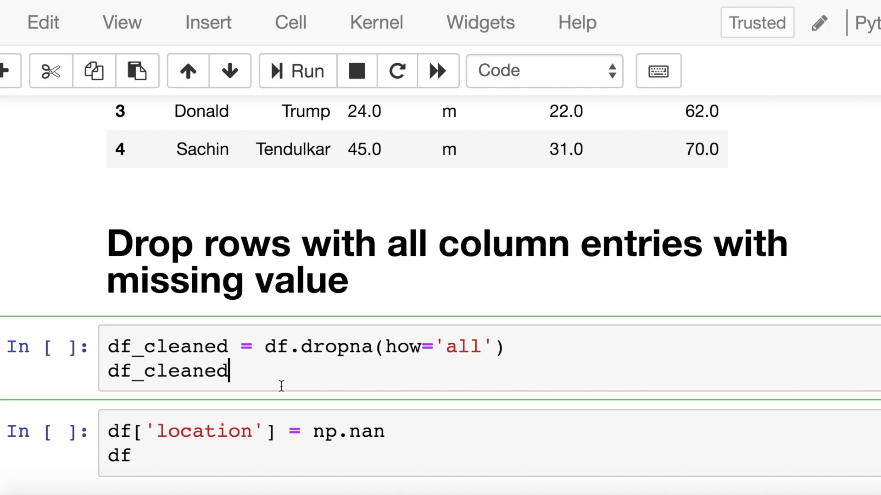
- Run df.dropna(how='all') so df_cleaned drops only the all-NaN row 1
{"action": "left_click", "coordinate": [296, 70]}
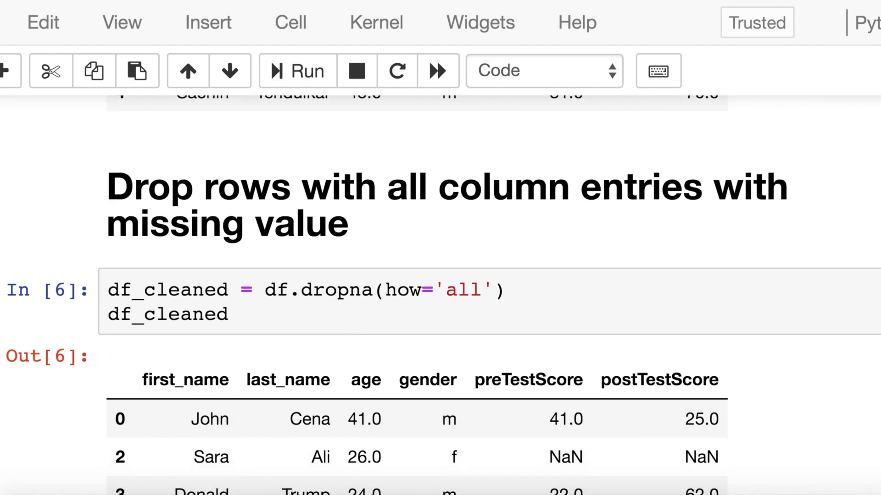
{"action": "scroll", "scroll_direction": "down", "scroll_amount": 3}
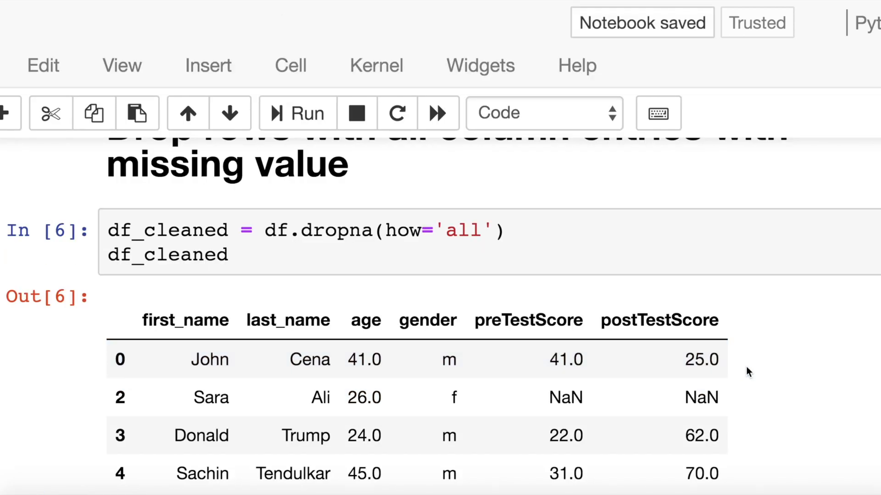
{"action": "scroll", "scroll_direction": "down", "scroll_amount": 3}
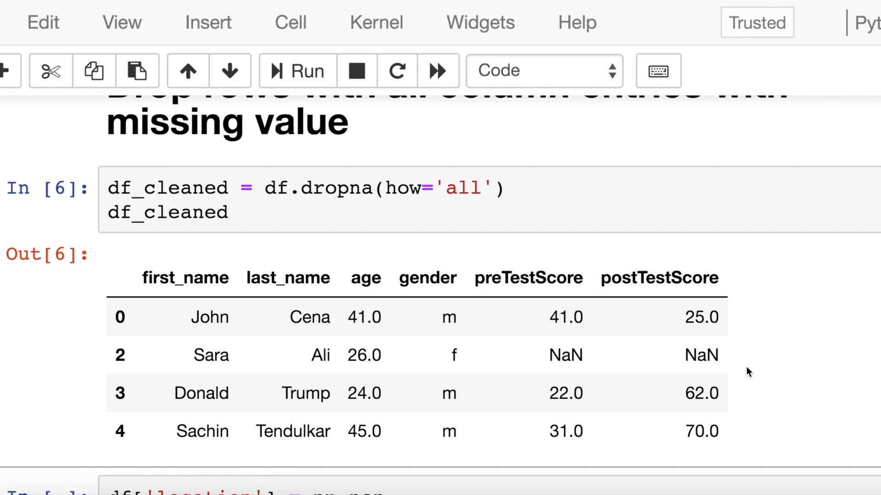
{"action": "scroll", "scroll_direction": "down", "scroll_amount": 3}
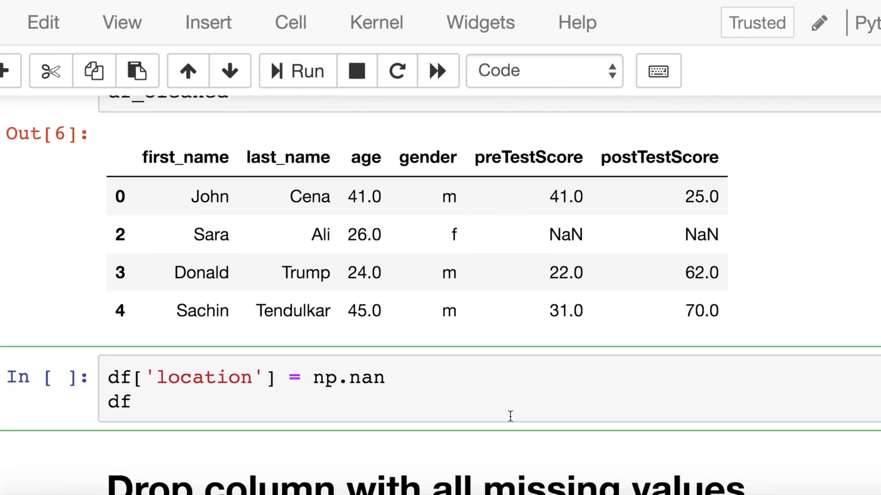
- Run df['location'] = np.nan to add an all-NaN location column to df
{"action": "left_click", "coordinate": [296, 70]}
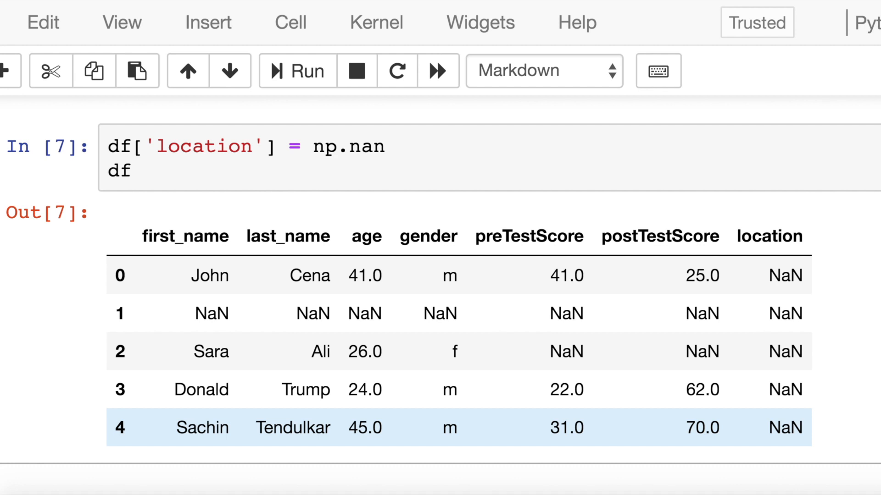
{"action": "scroll", "scroll_direction": "down", "scroll_amount": 3}
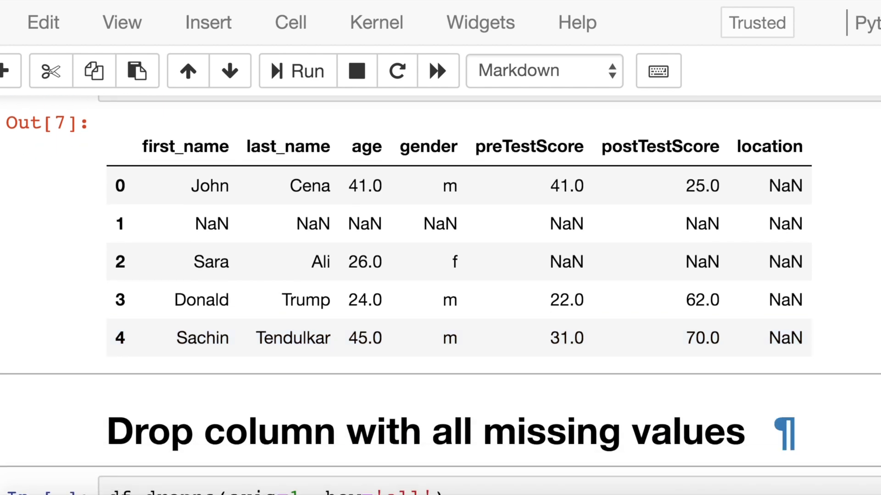
{"action": "scroll", "scroll_direction": "down", "scroll_amount": 3}
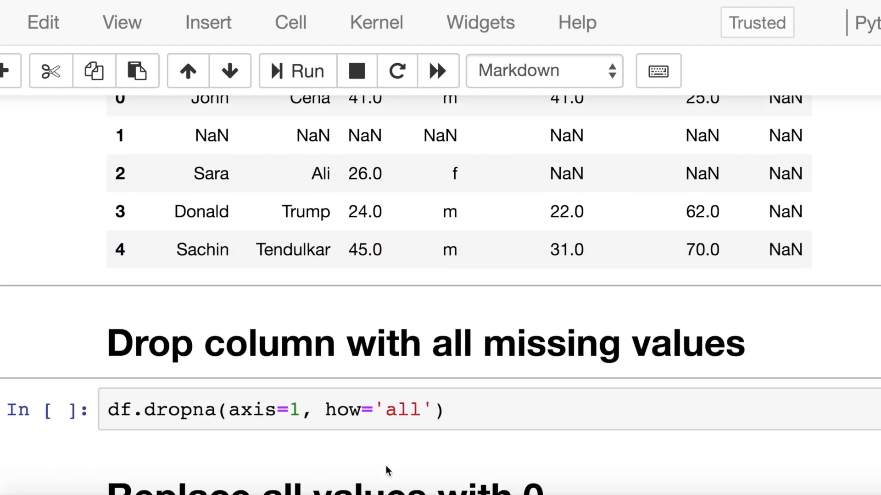
- Run df.dropna(axis=1, how='all') to remove the all-NaN location column
{"action": "left_click", "coordinate": [253, 409]}
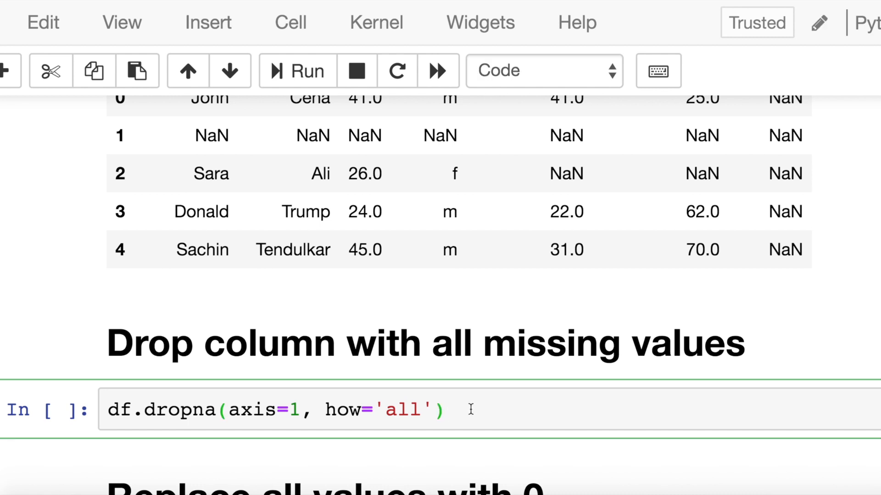
{"action": "left_click", "coordinate": [444, 409]}
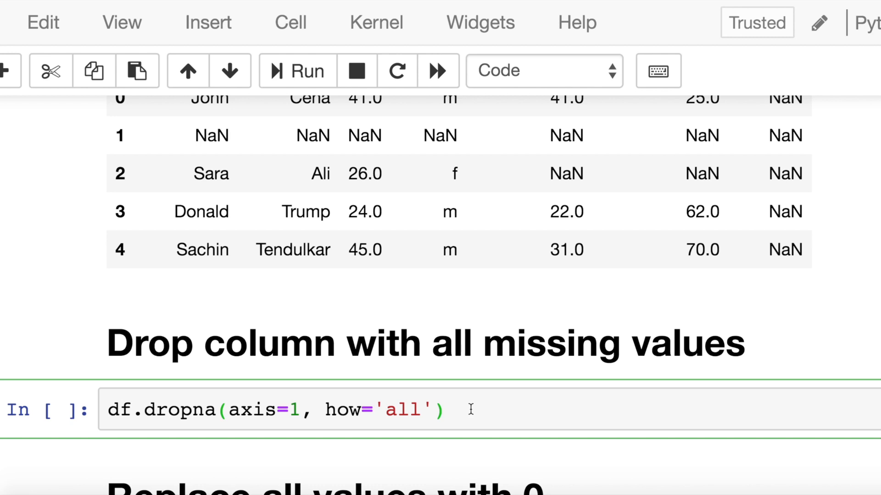
{"action": "left_click", "coordinate": [296, 71]}
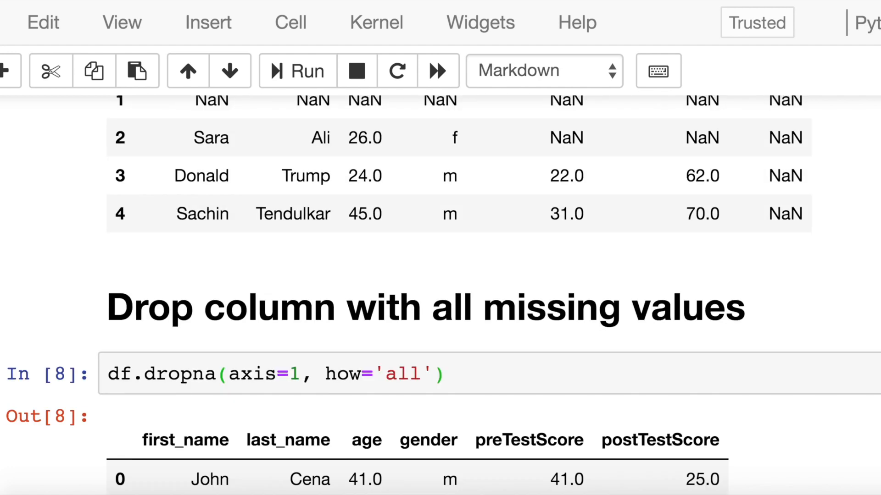
{"action": "scroll", "scroll_direction": "down", "scroll_amount": 3}
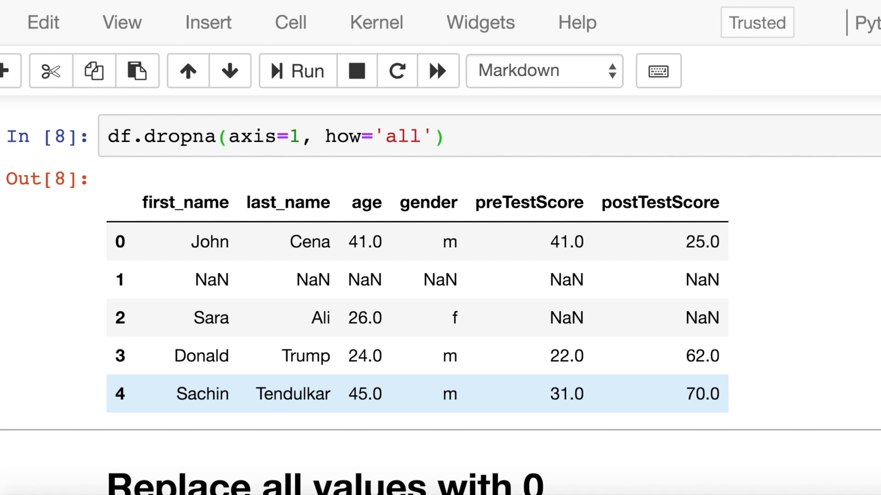
{"action": "scroll", "scroll_direction": "down", "scroll_amount": 3}
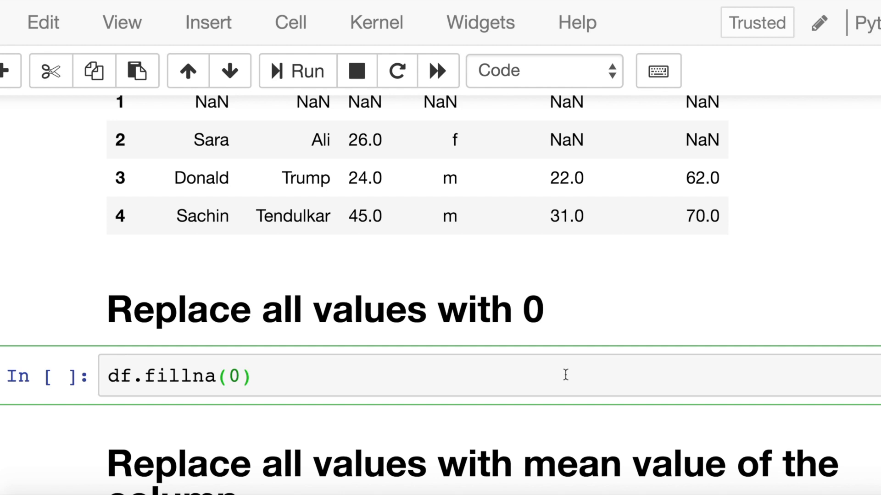
- Run df.fillna(0) to show every NaN replaced by 0
{"action": "left_click", "coordinate": [294, 71]}
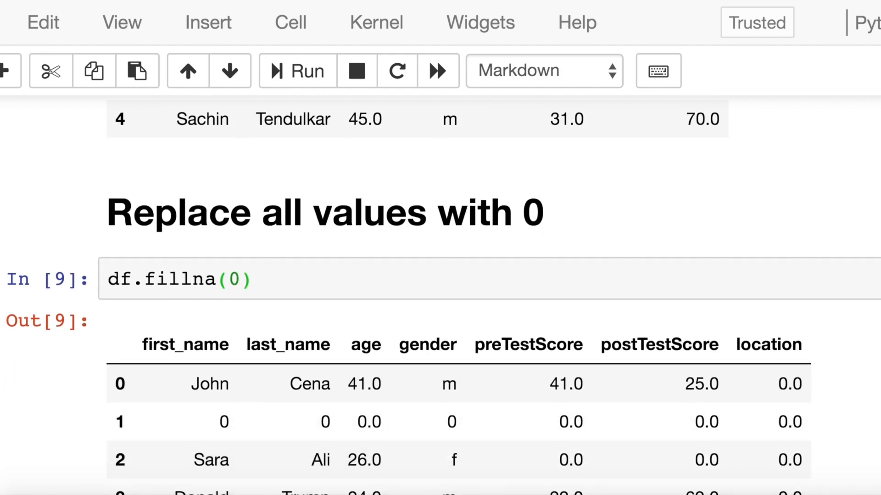
{"action": "scroll", "scroll_direction": "down", "scroll_amount": 3}
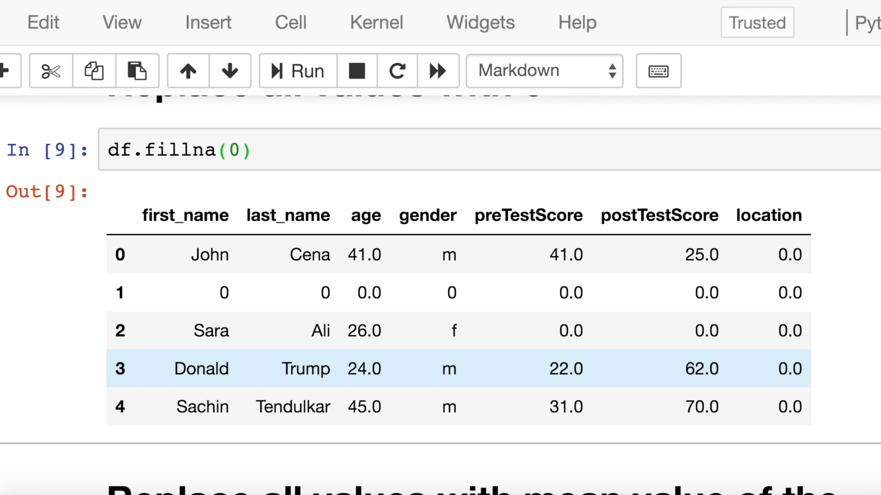
{"action": "scroll", "scroll_direction": "down", "scroll_amount": 3}
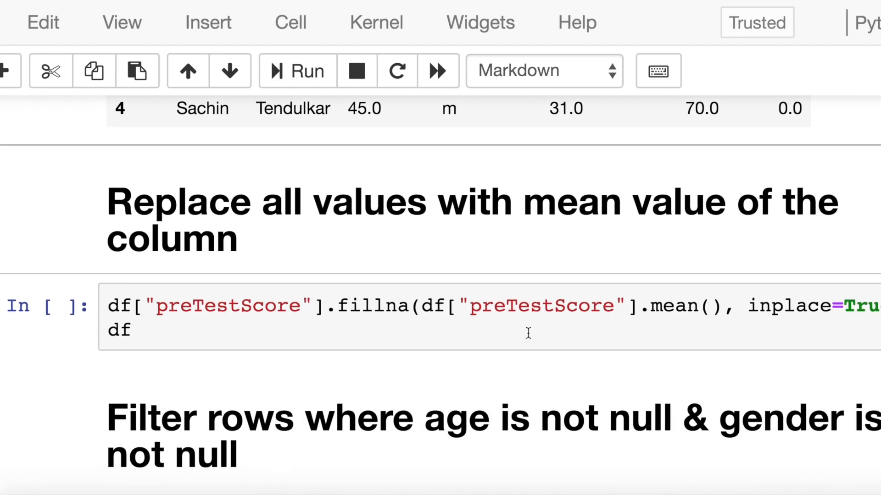
- Fill preTestScore NaNs in rows 1 and 2 with the column mean 31.333333 and compare with earlier outputs
{"action": "left_click", "coordinate": [296, 70]}
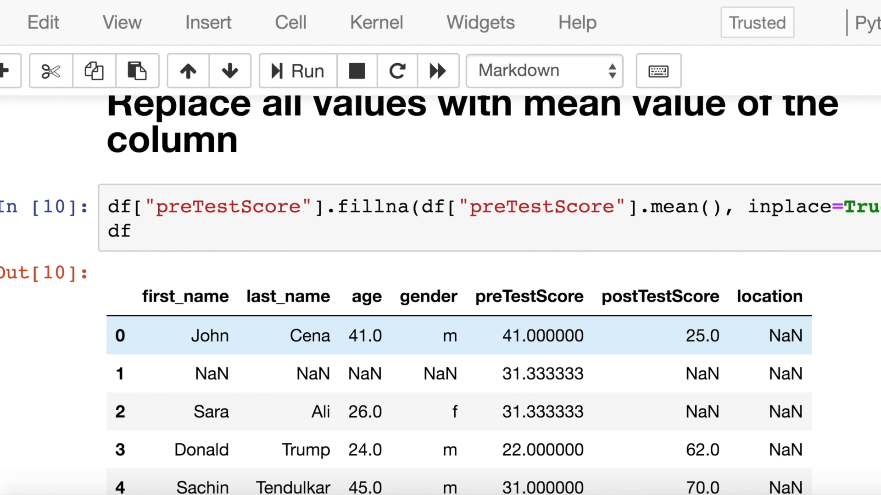
{"action": "scroll", "scroll_direction": "down", "scroll_amount": 3}
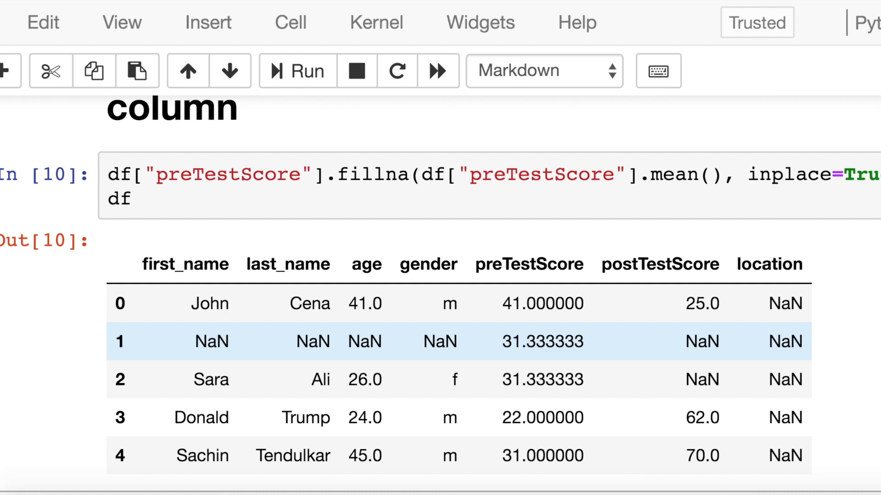
{"action": "scroll", "scroll_direction": "up", "scroll_amount": 3}
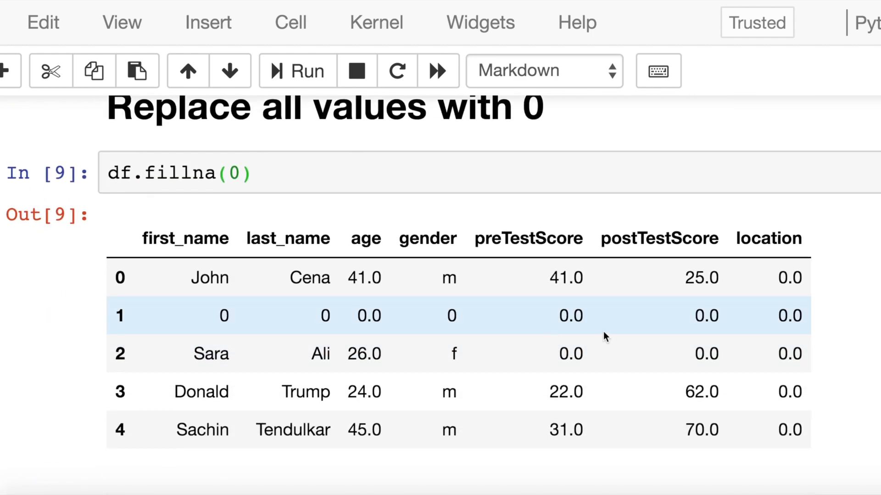
{"action": "scroll", "scroll_direction": "down", "scroll_amount": 3}
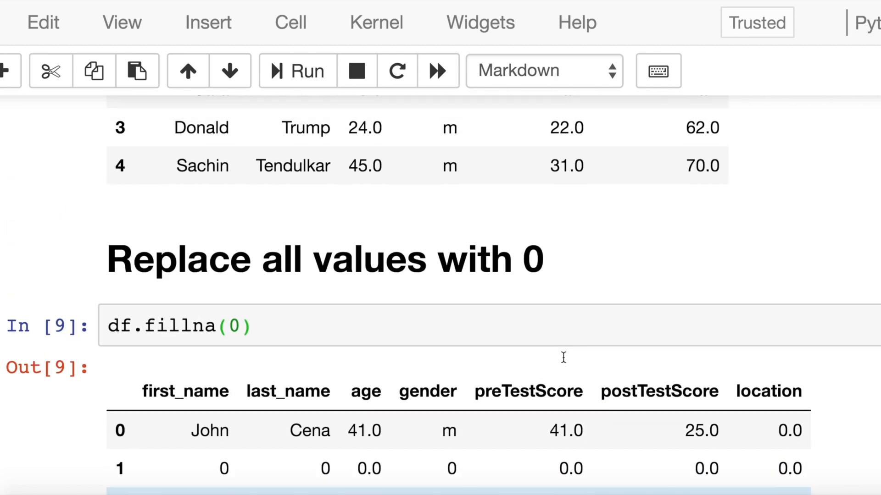
{"action": "scroll", "scroll_direction": "up", "scroll_amount": 3}
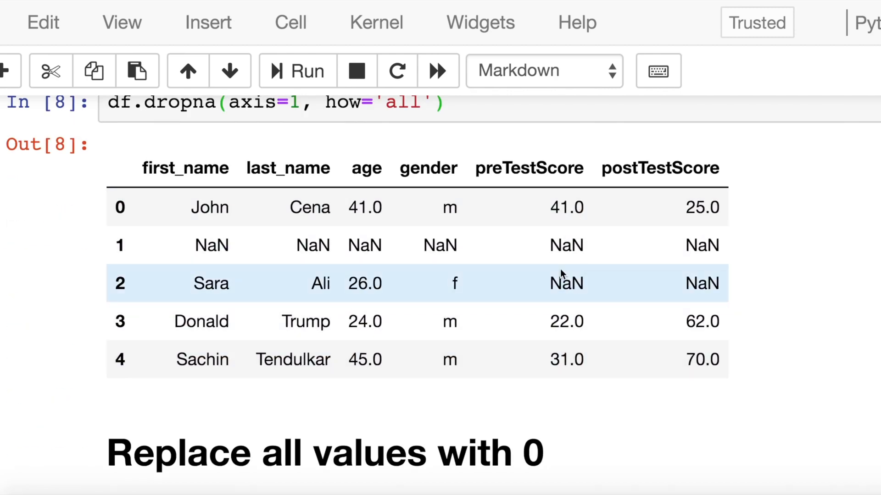
{"action": "scroll", "scroll_direction": "down", "scroll_amount": 3}
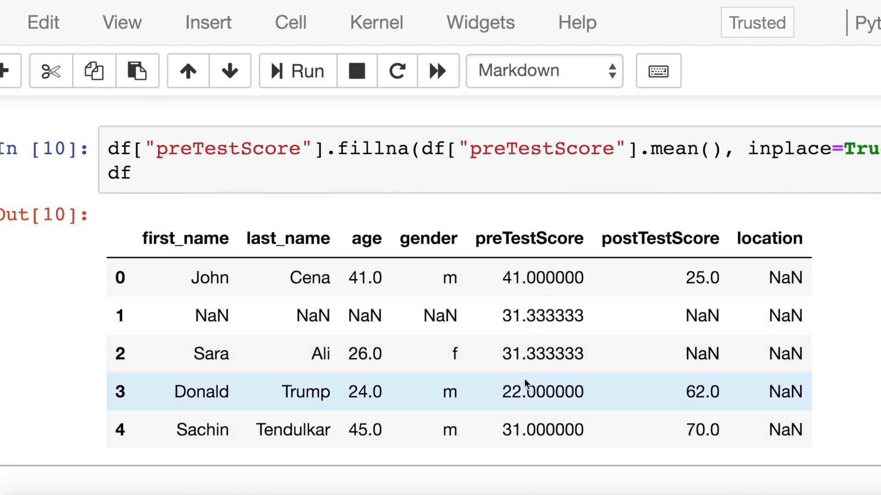
{"action": "mouse_move", "coordinate": [522, 387]}
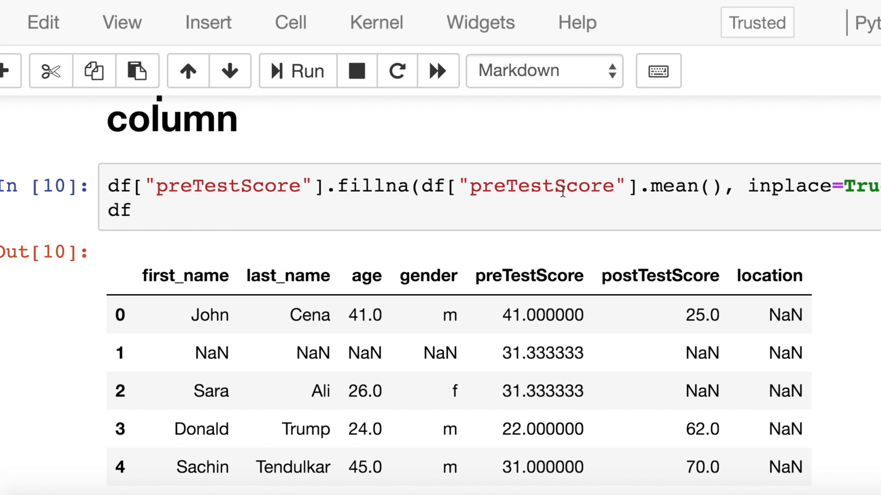
{"action": "scroll", "scroll_direction": "down", "scroll_amount": 3}
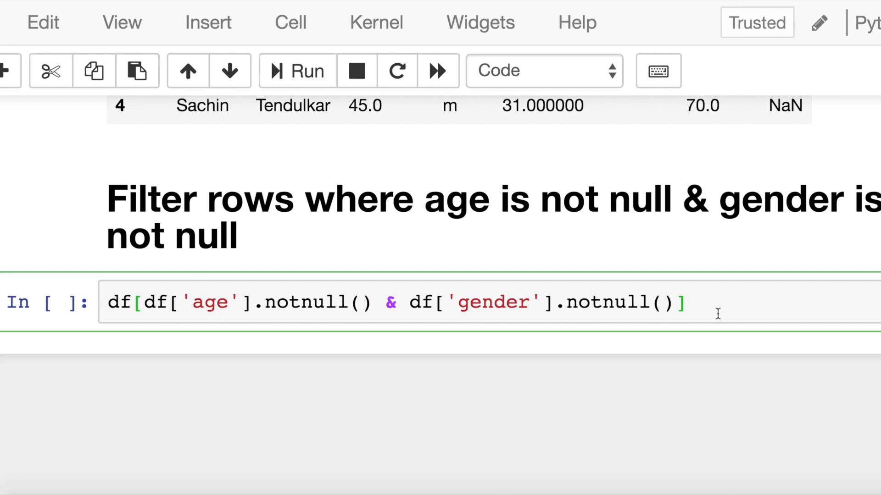
- Run the df[age.notnull() & gender.notnull()] filter, keeping rows 0, 2, 3 and 4
{"action": "left_click", "coordinate": [686, 302]}
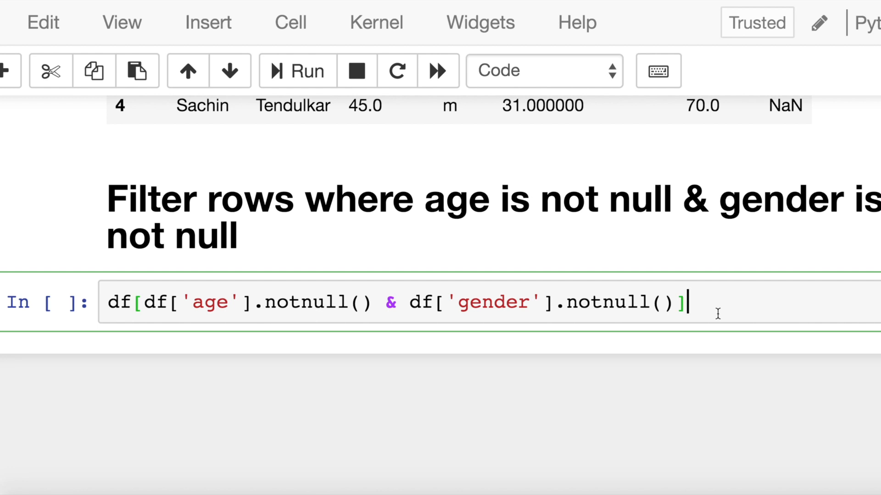
{"action": "left_click", "coordinate": [297, 70]}
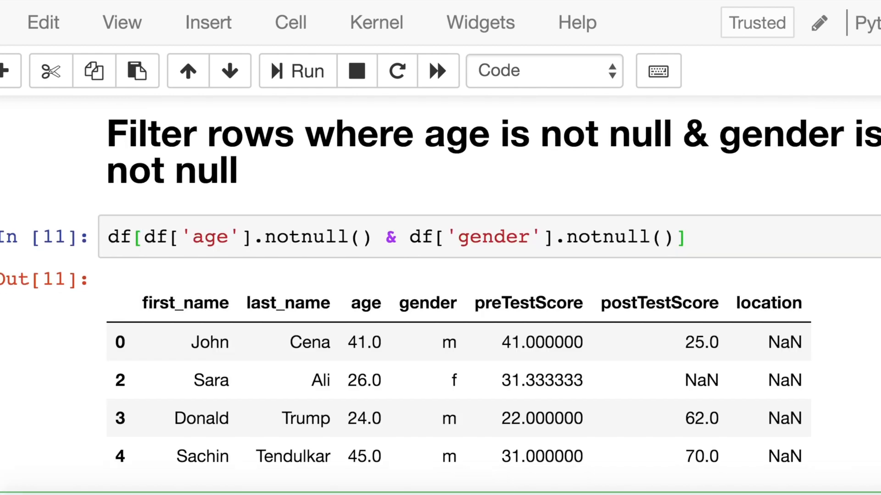
{"action": "scroll", "scroll_direction": "down", "scroll_amount": 3}
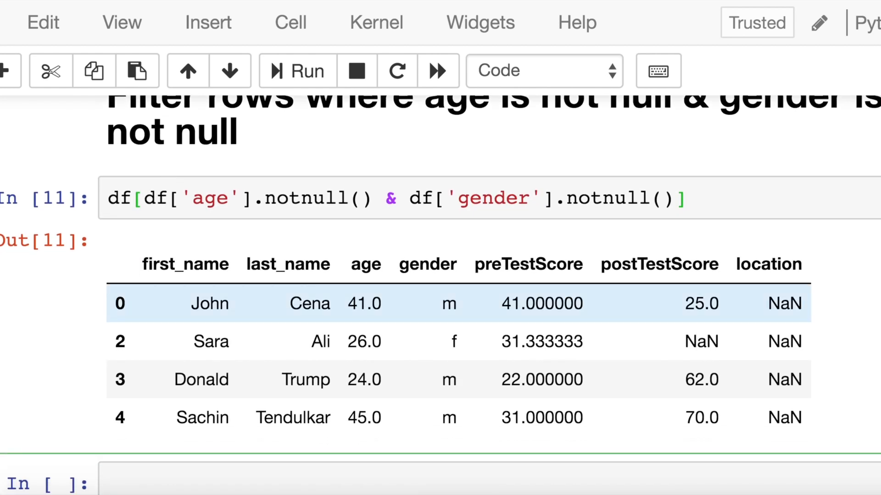